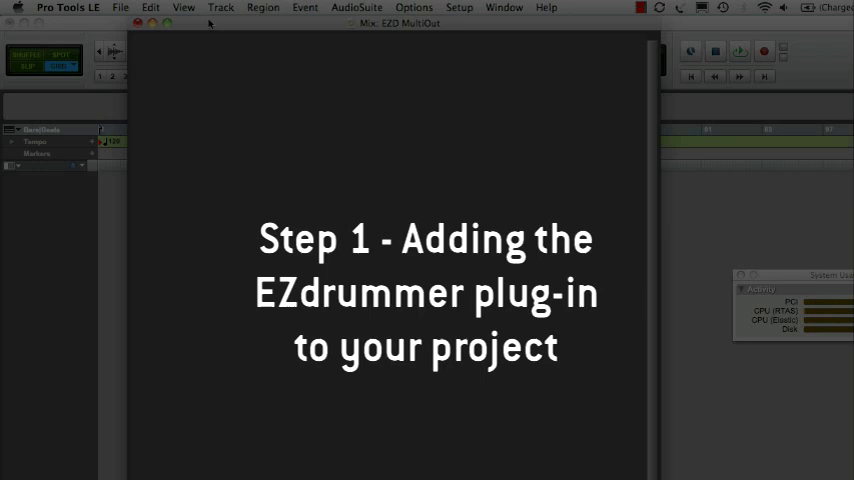
Create a new instrument track and insert EZdrummer on it as a multichannel instrument plug-in.
left_click(220, 8)
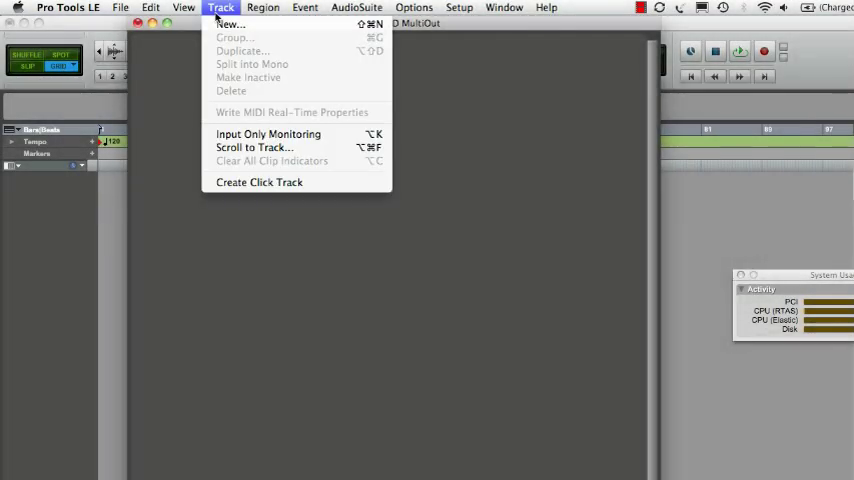
left_click(230, 24)
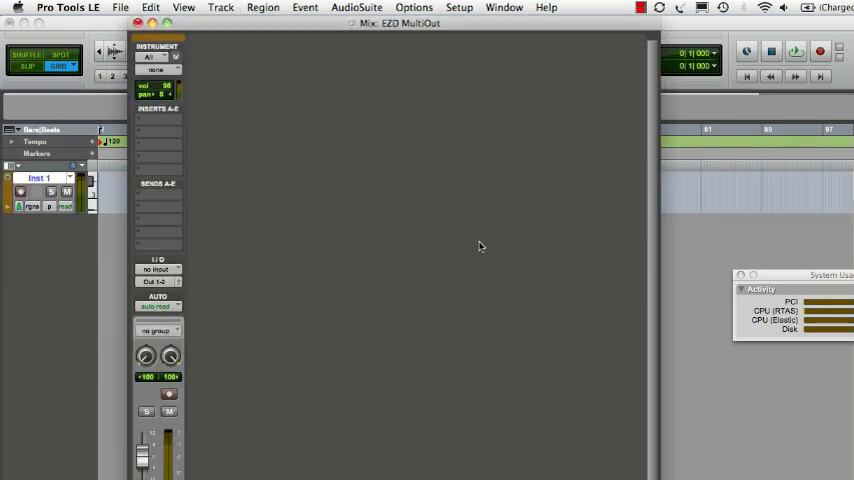
left_click(156, 120)
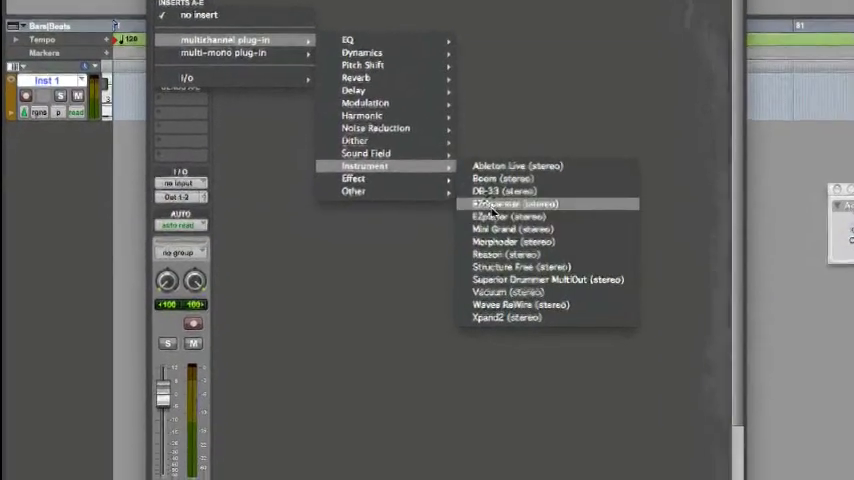
left_click(512, 204)
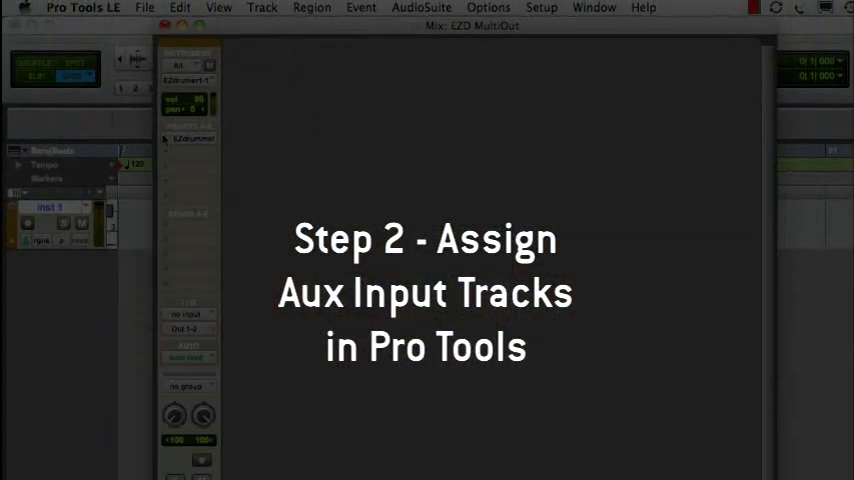
mouse_move(264, 148)
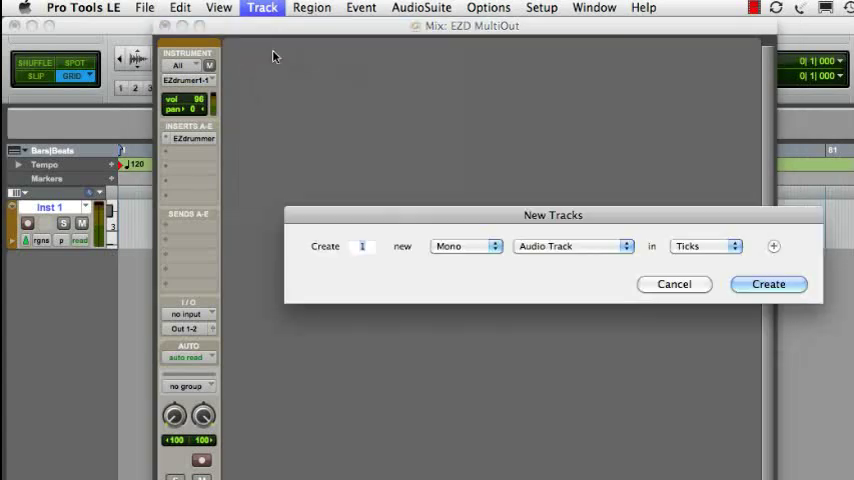
Create 7 new Stereo Aux Input tracks from the New Tracks dialog.
type("7")
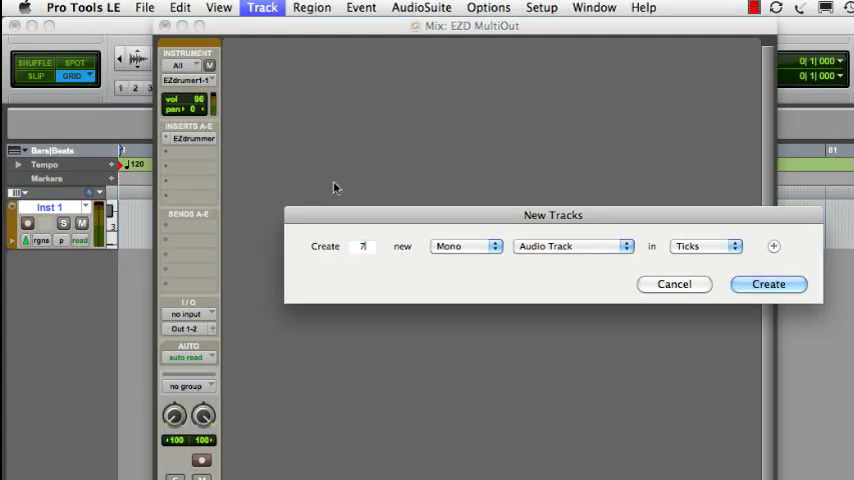
left_click(466, 246)
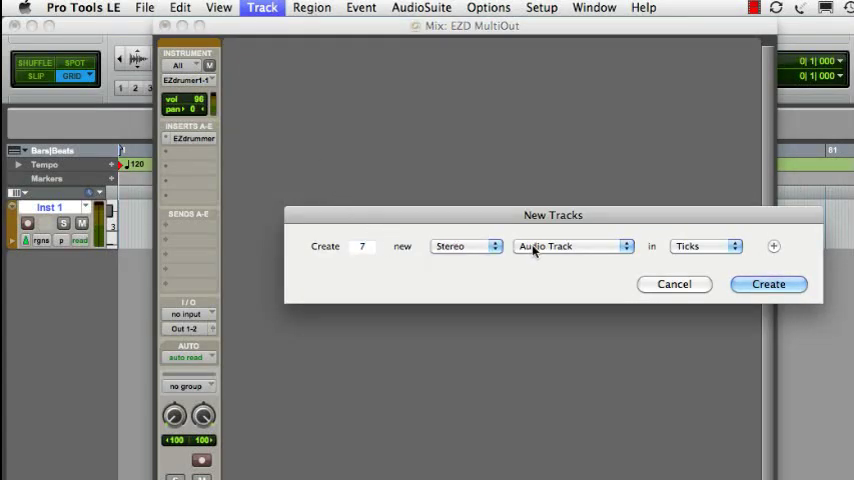
left_click(572, 246)
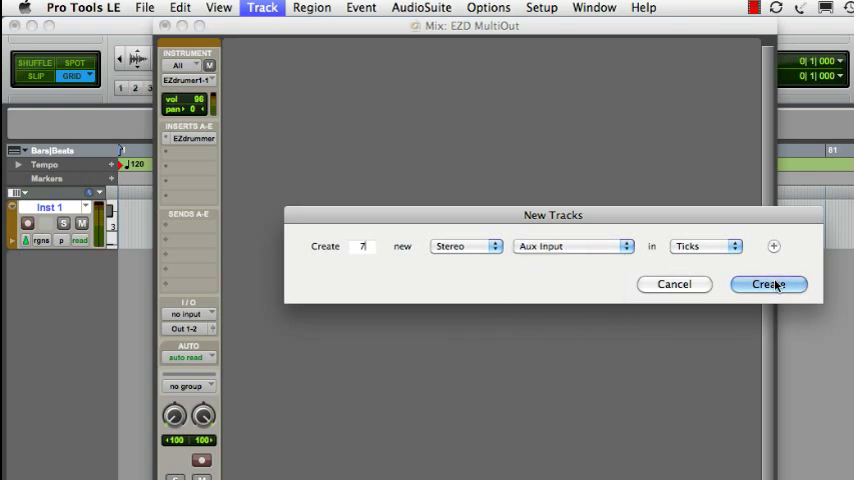
left_click(768, 284)
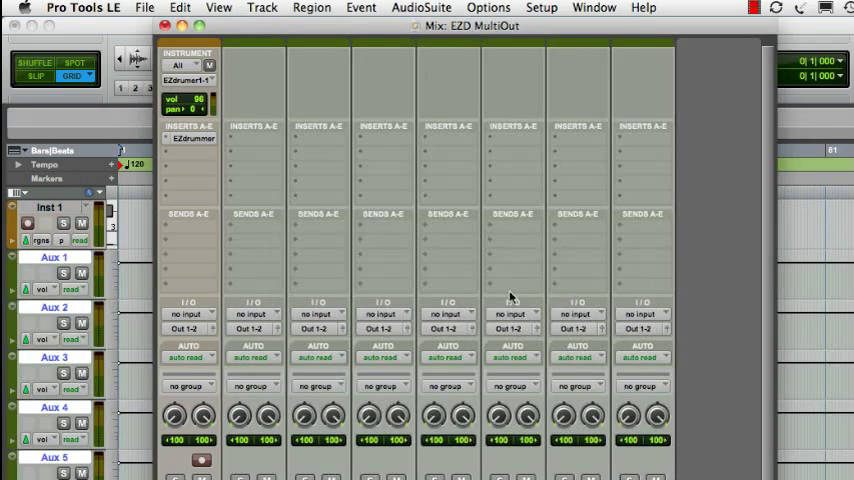
Set the first aux tracks' inputs to the EZdrummer plug-in output buses.
left_click(190, 314)
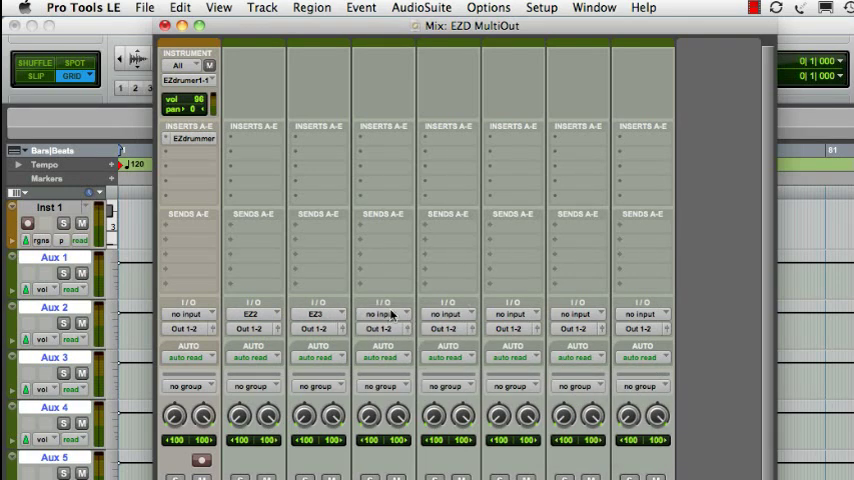
left_click(384, 314)
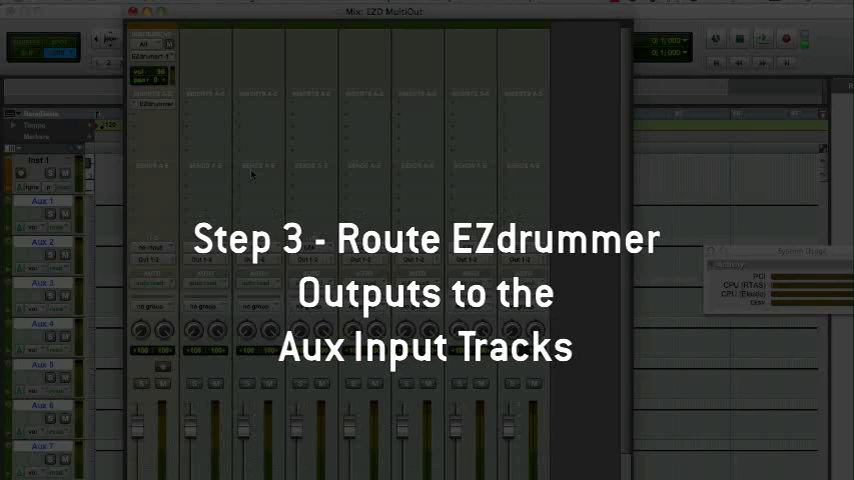
mouse_move(132, 300)
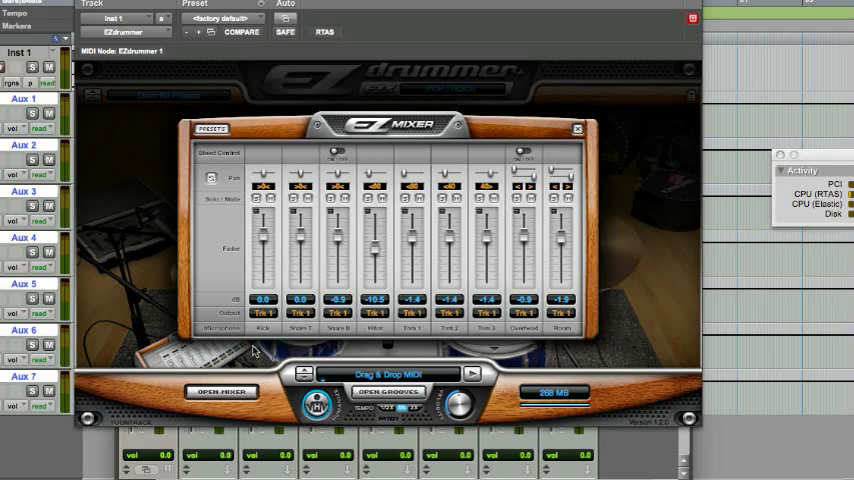
Switch the EZdrummer mixer to Multichannel and assign drum channels to their own Trk outputs.
left_click(262, 312)
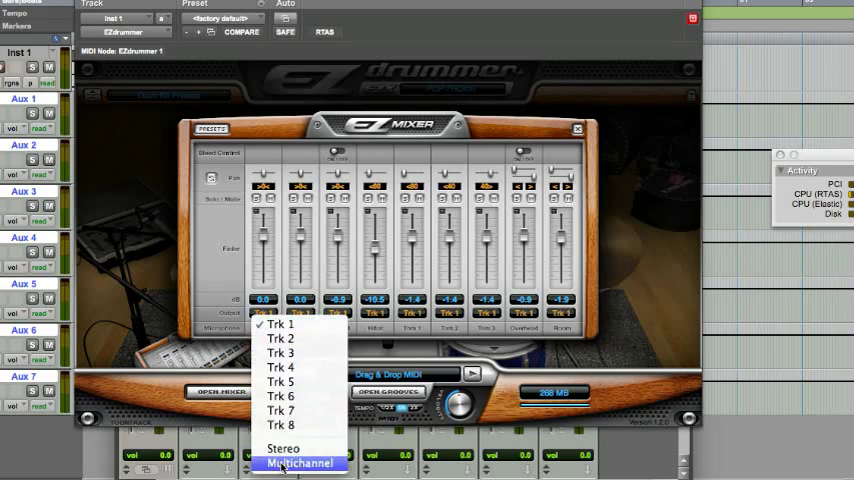
left_click(300, 464)
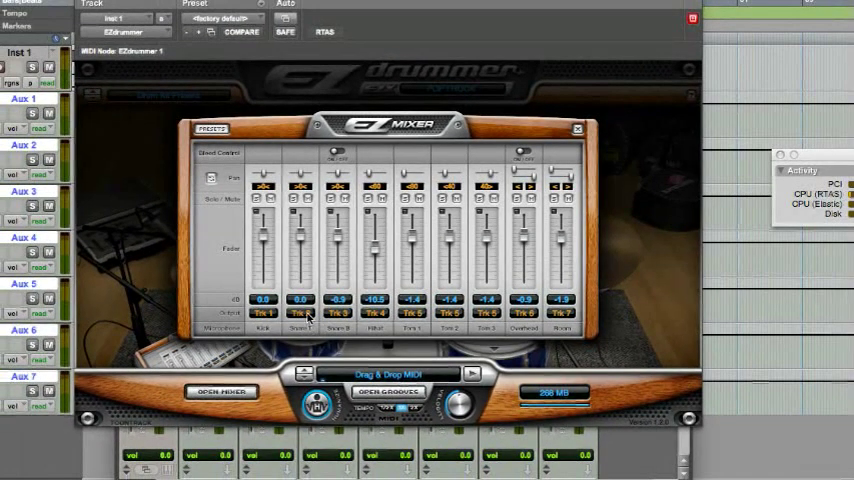
left_click(300, 312)
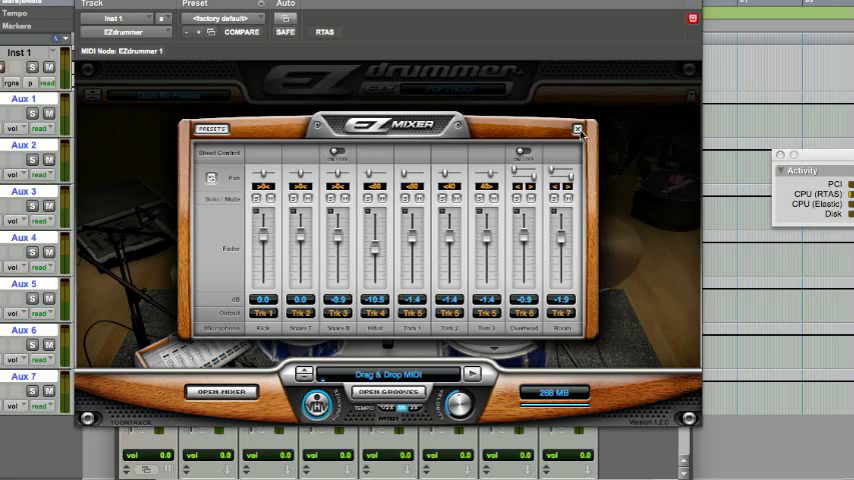
left_click(578, 130)
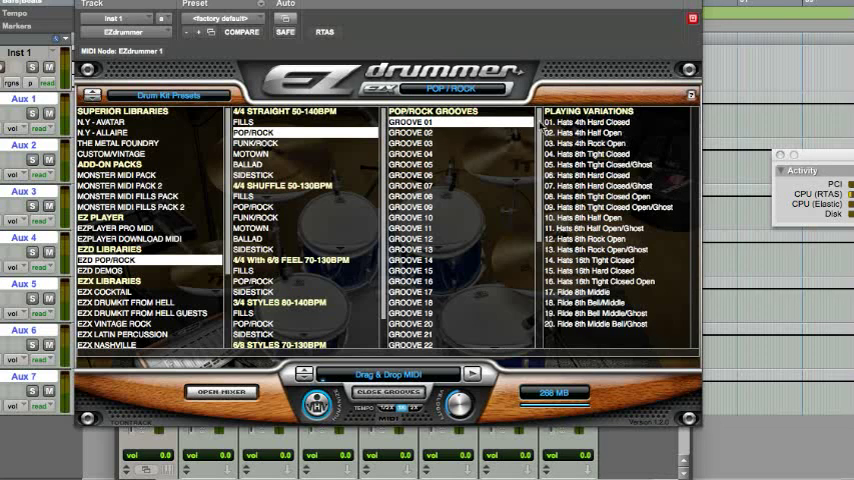
Choose a groove variation from the EZX Pop Rock library to play.
left_click(616, 164)
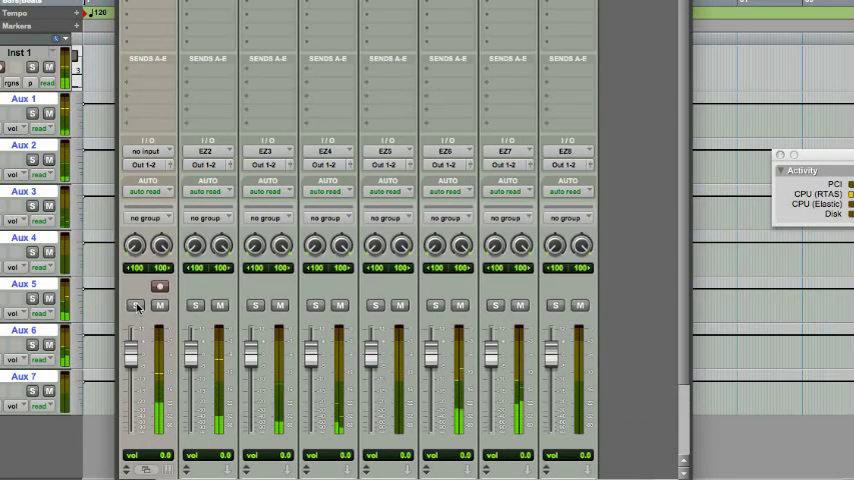
Solo one aux input track in the mixer during playback to hear its drum output alone.
left_click(136, 304)
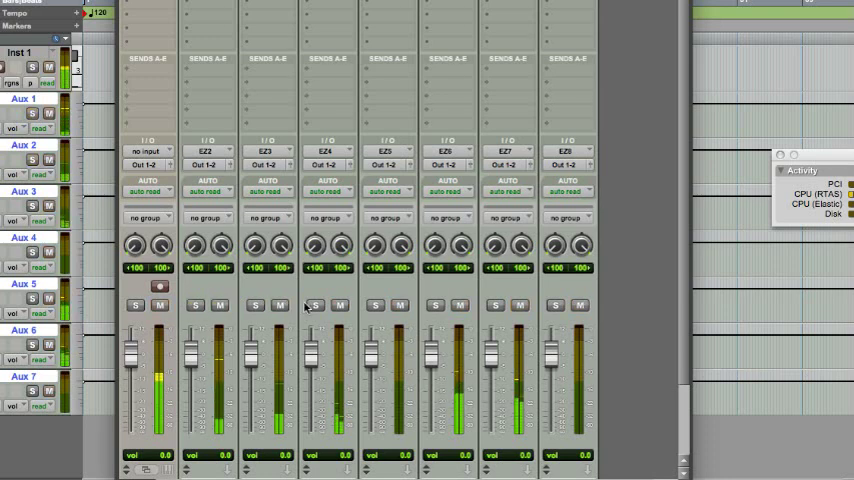
left_click(314, 304)
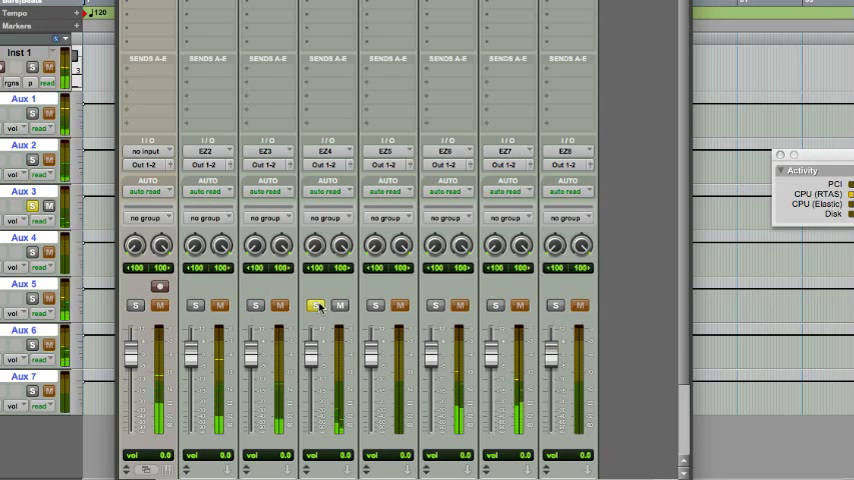